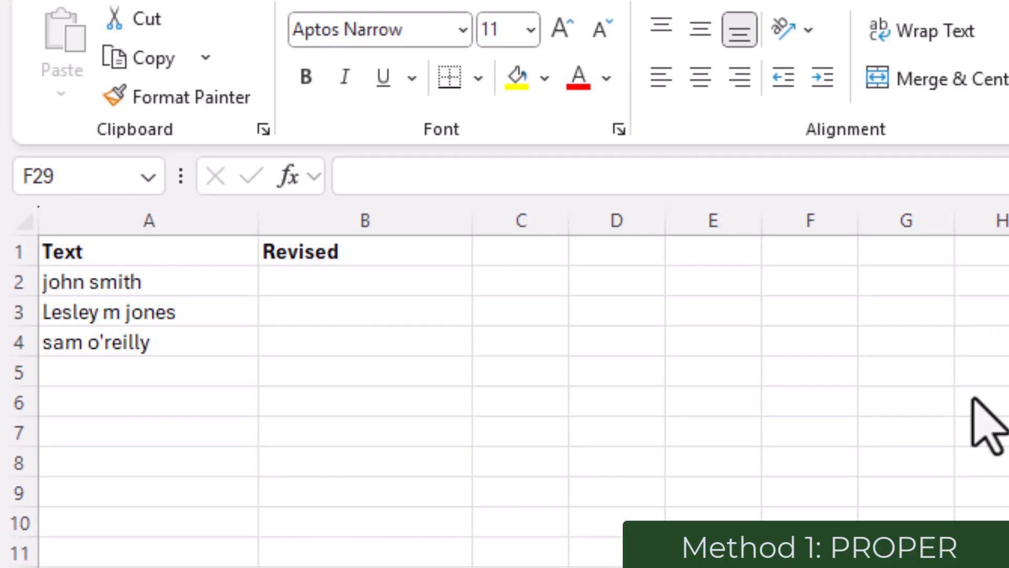
mouse_move(300, 325)
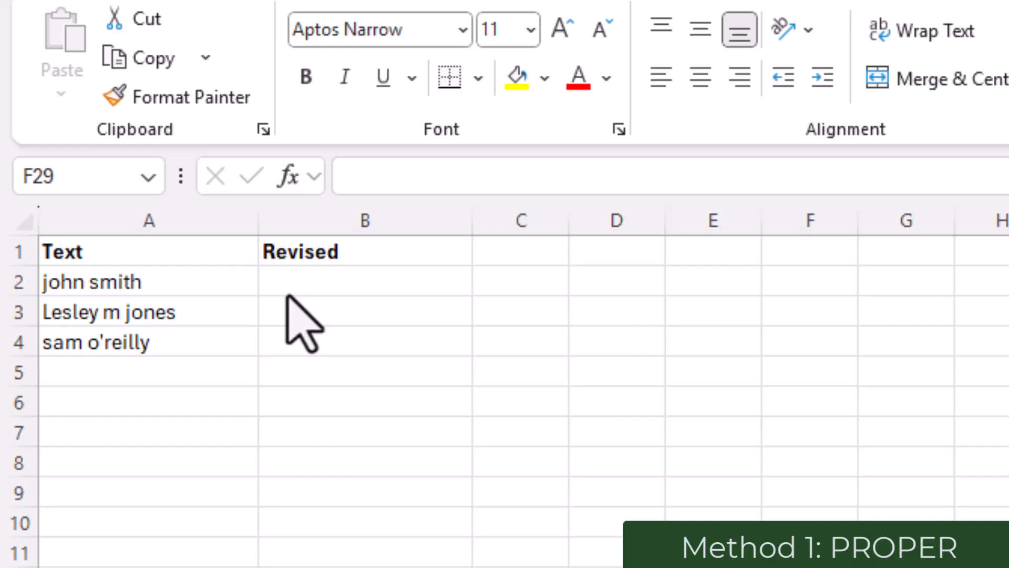
mouse_move(418, 451)
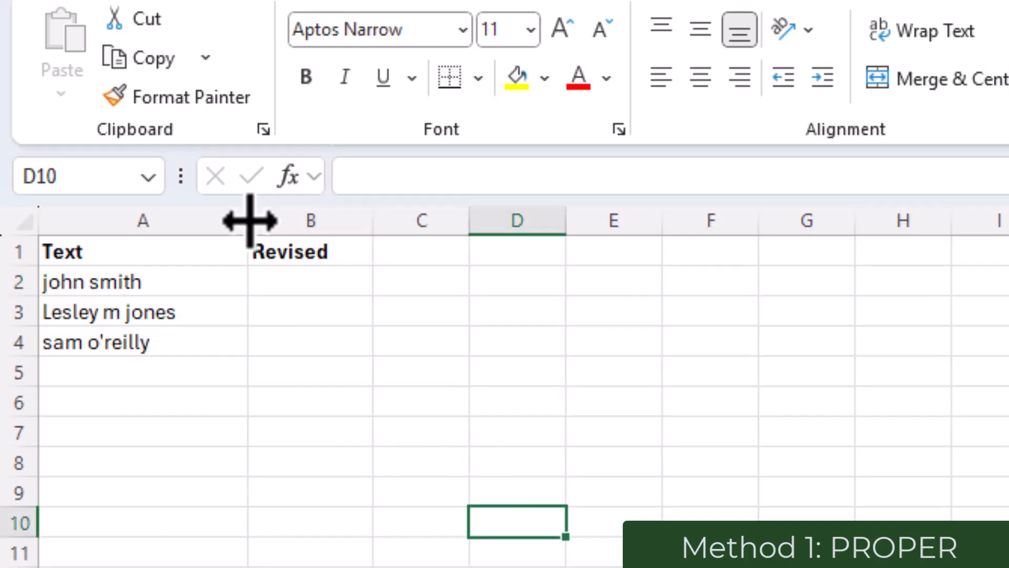
Enter =PROPER(A2) in B2 so it shows John Smith
click(309, 282)
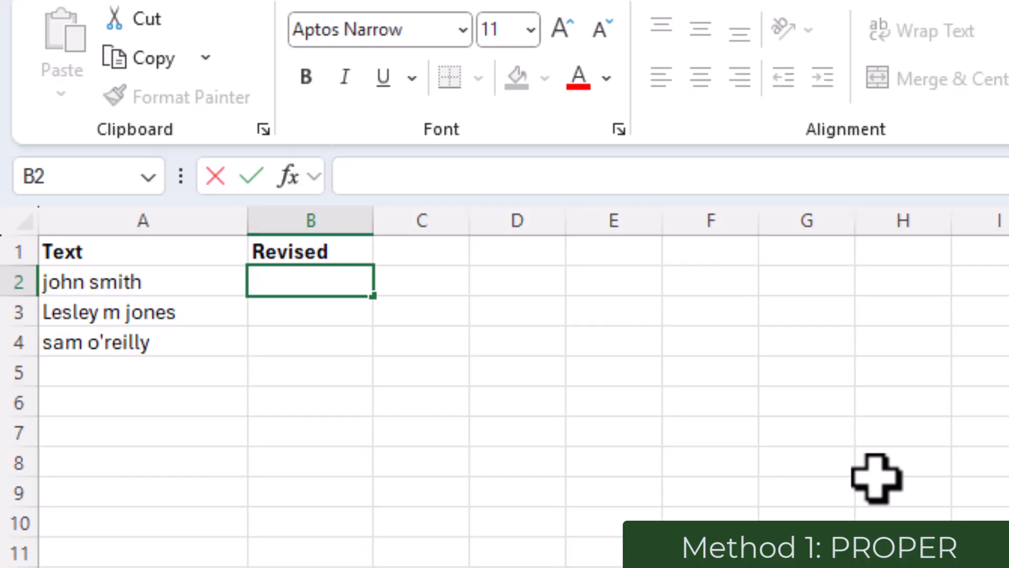
text(=)
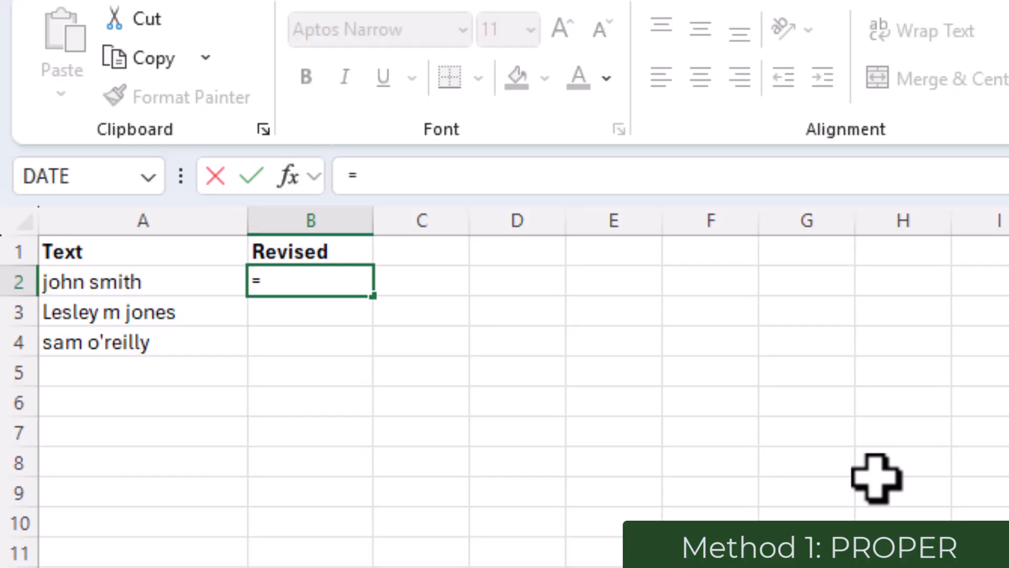
text(PR)
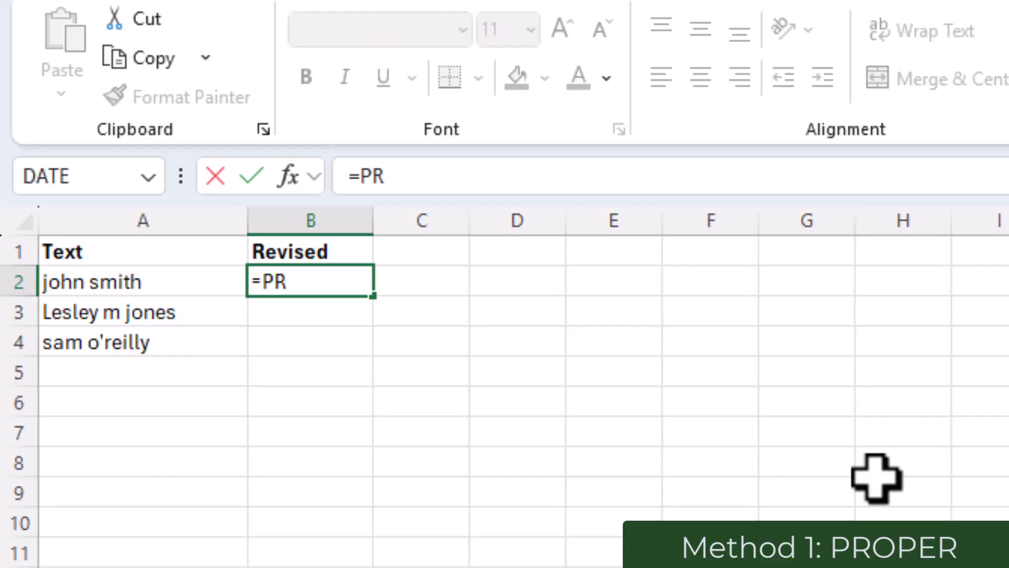
text(OPER)
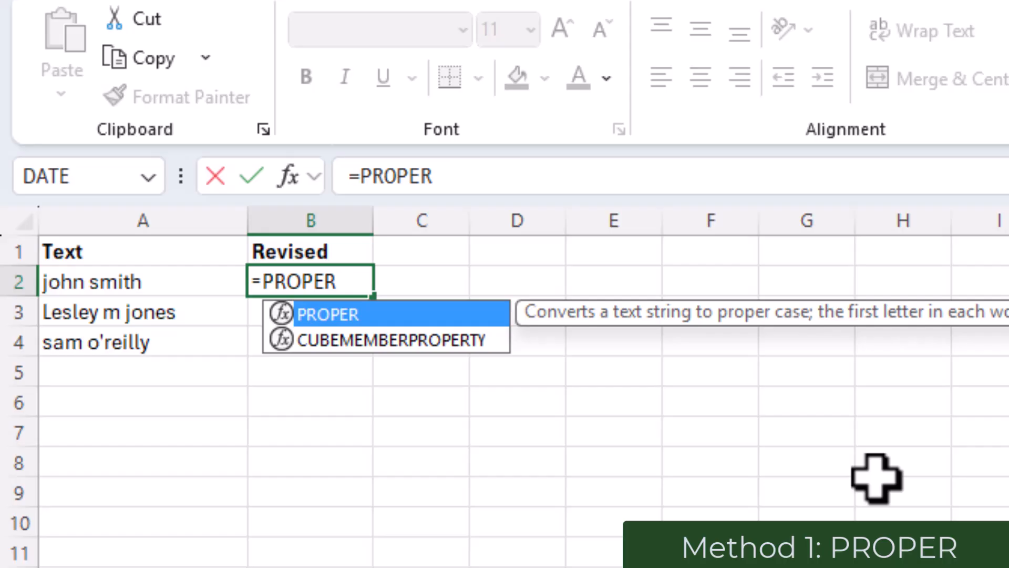
text((A)
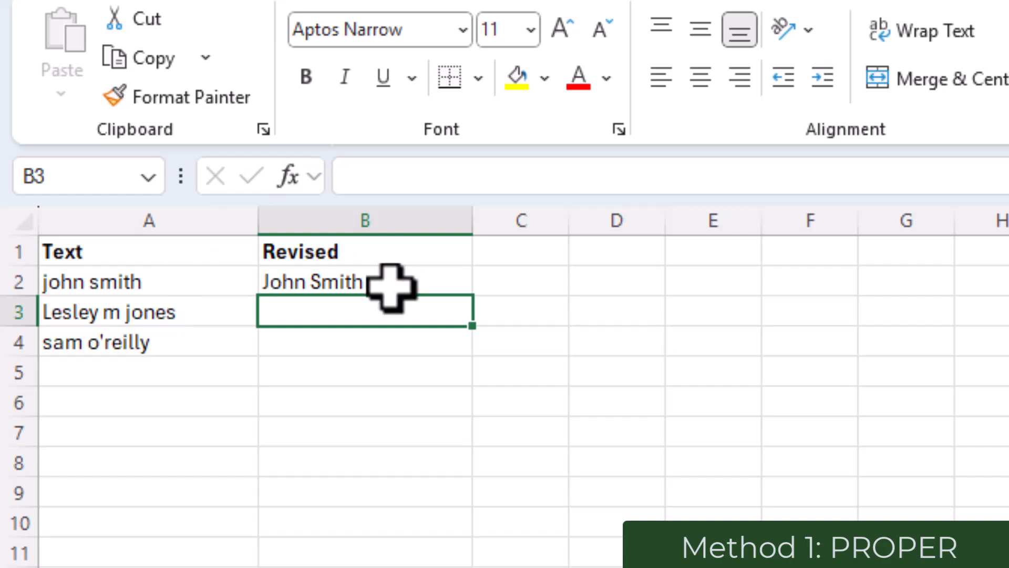
Copy the PROPER formula from B2 down to B4 for all three names
click(364, 282)
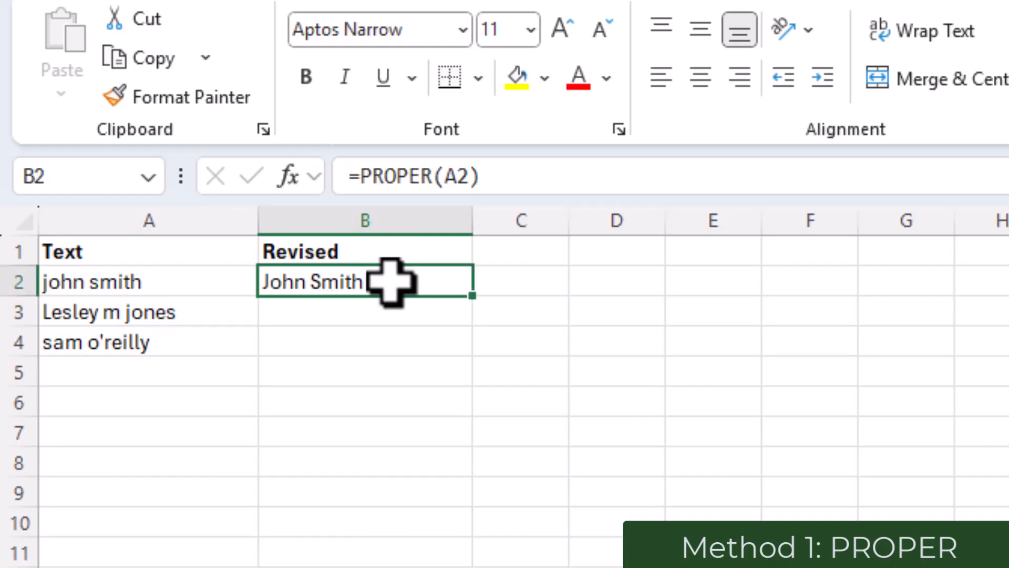
mouse_move(480, 309)
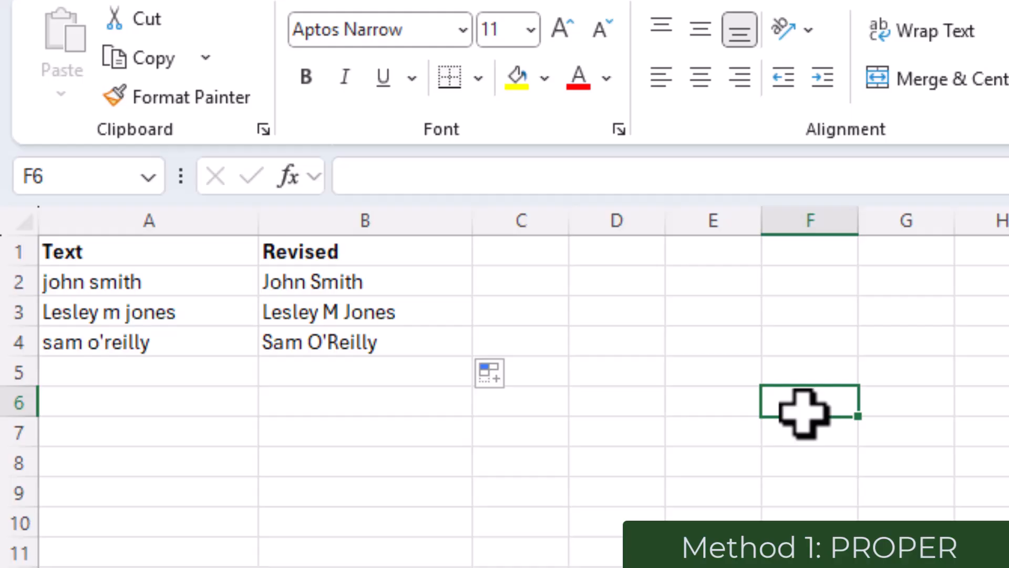
click(364, 492)
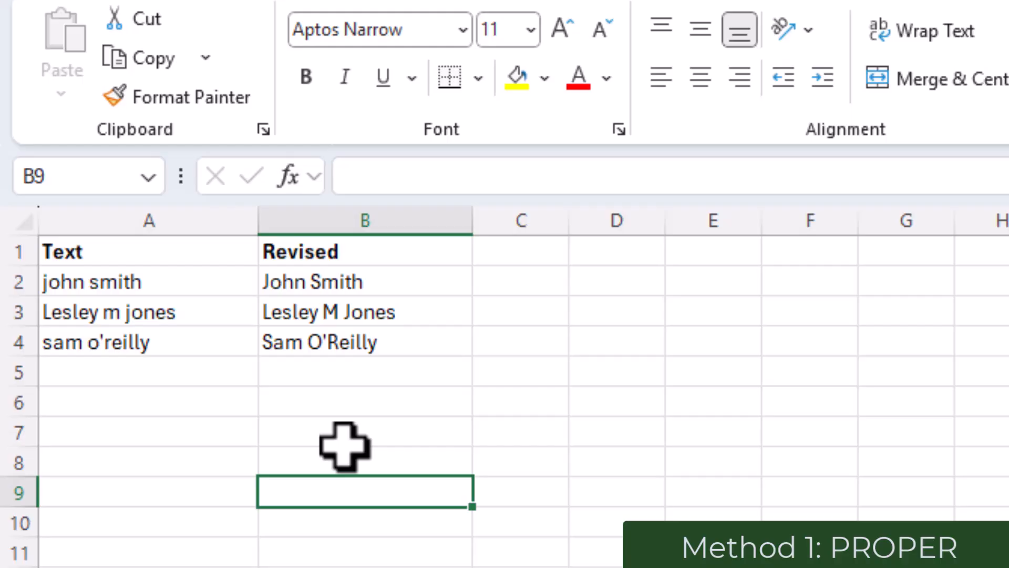
mouse_move(385, 334)
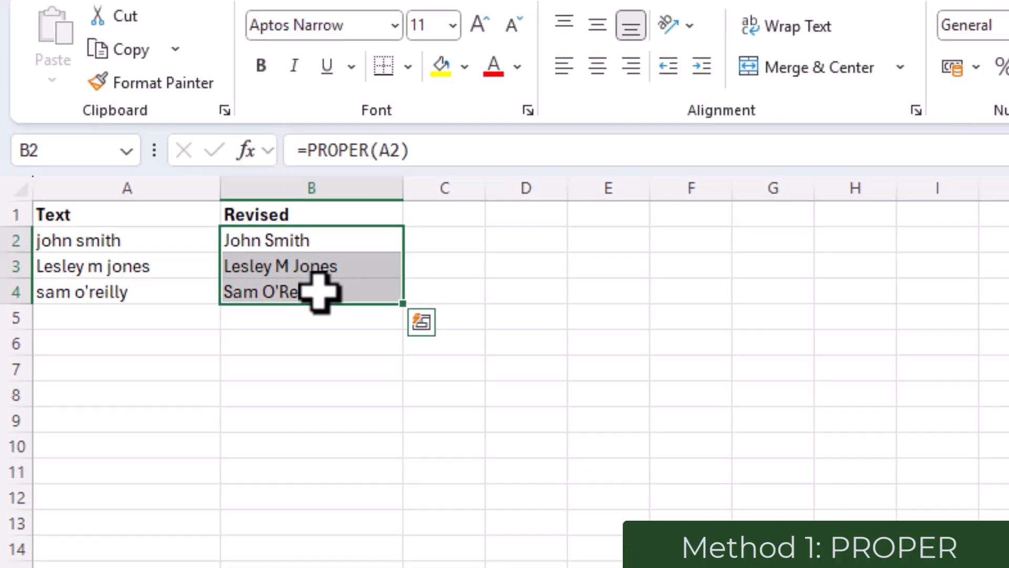
Paste the capitalised names over A2:A4 as plain values
right_click(68, 208)
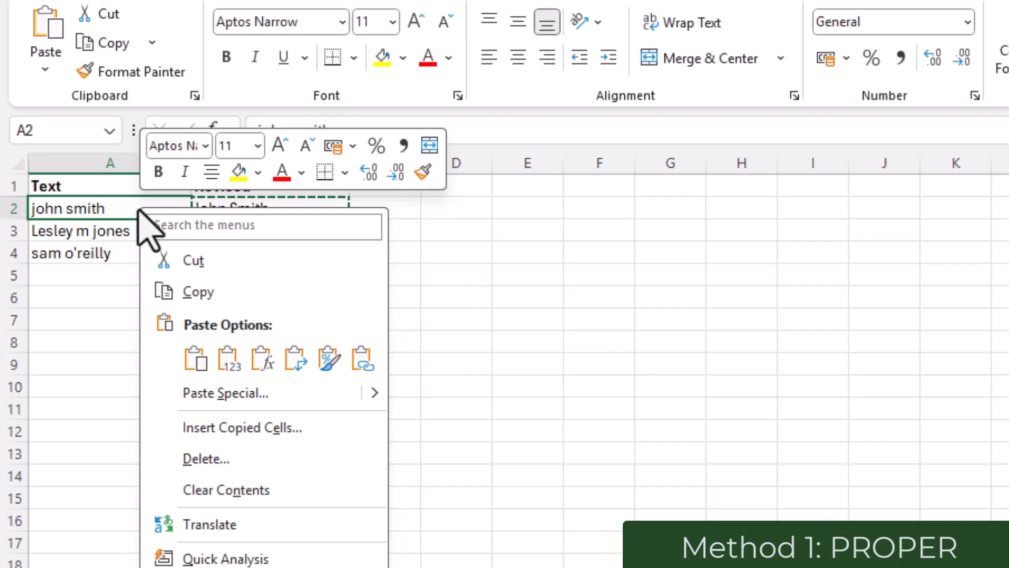
click(227, 357)
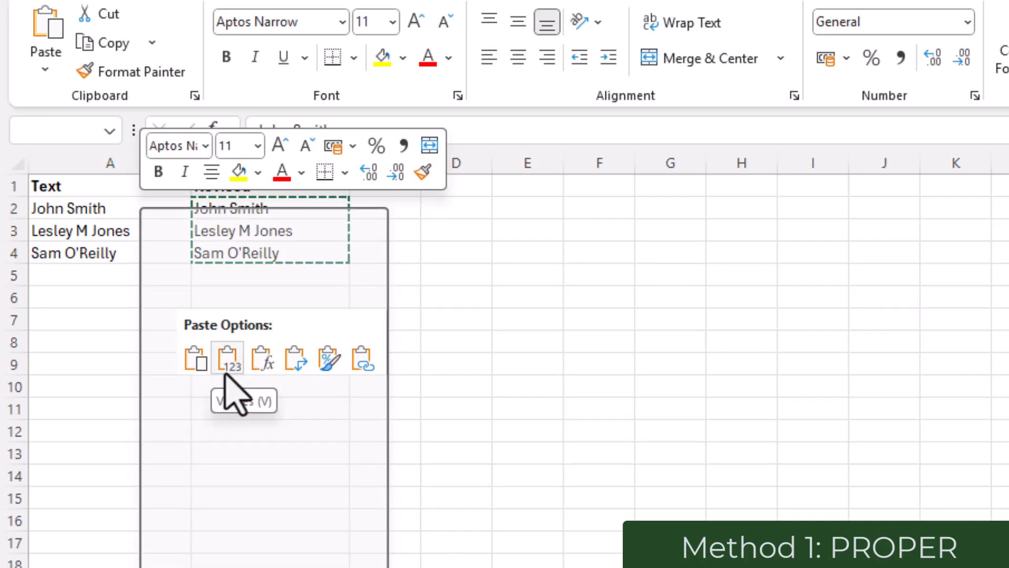
click(228, 357)
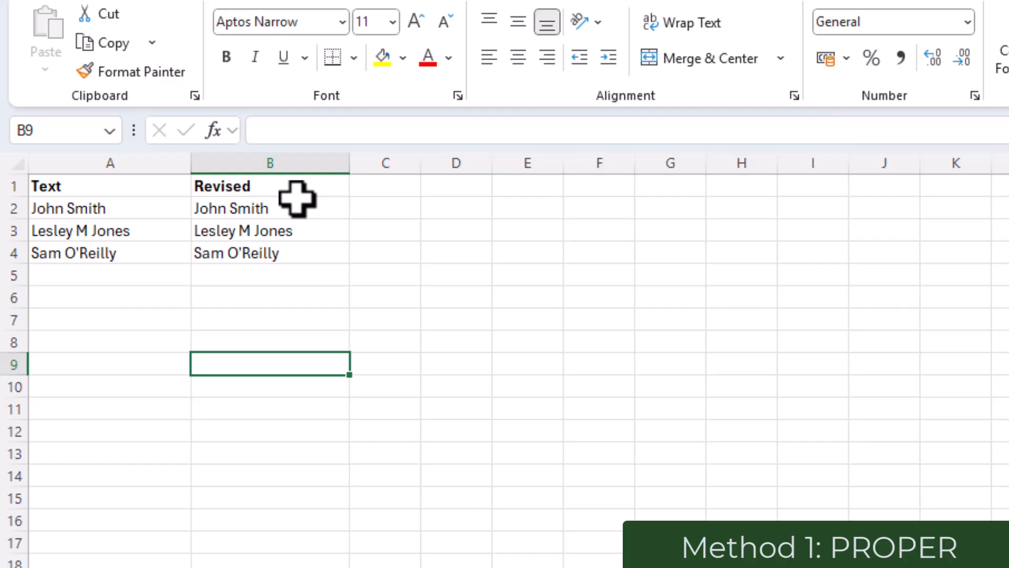
Switch to the second example sheet with eight mixed-case names
right_click(270, 162)
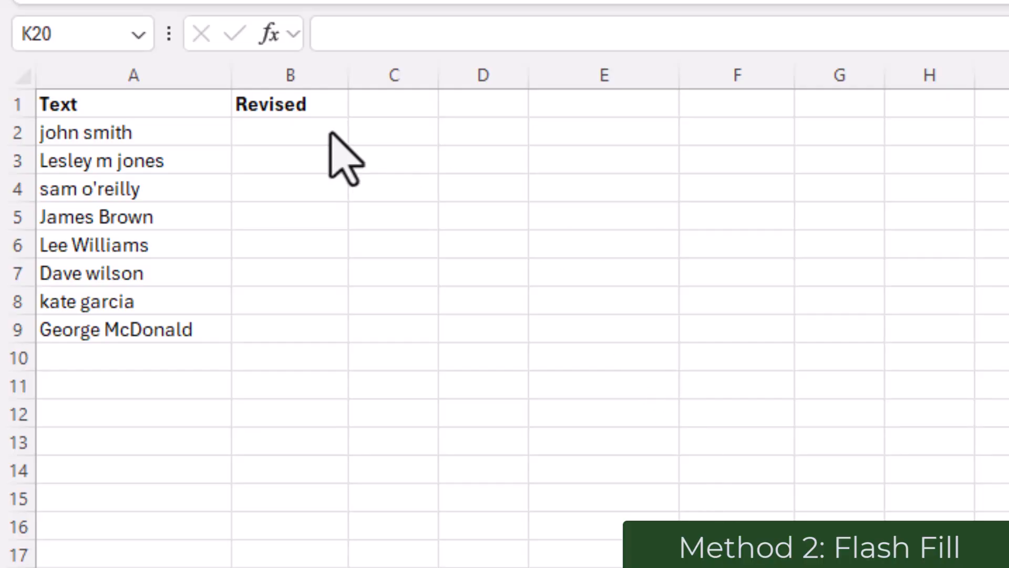
Give John Smith in B2 and Lesley M Jones in B3 as Flash Fill examples
click(289, 132)
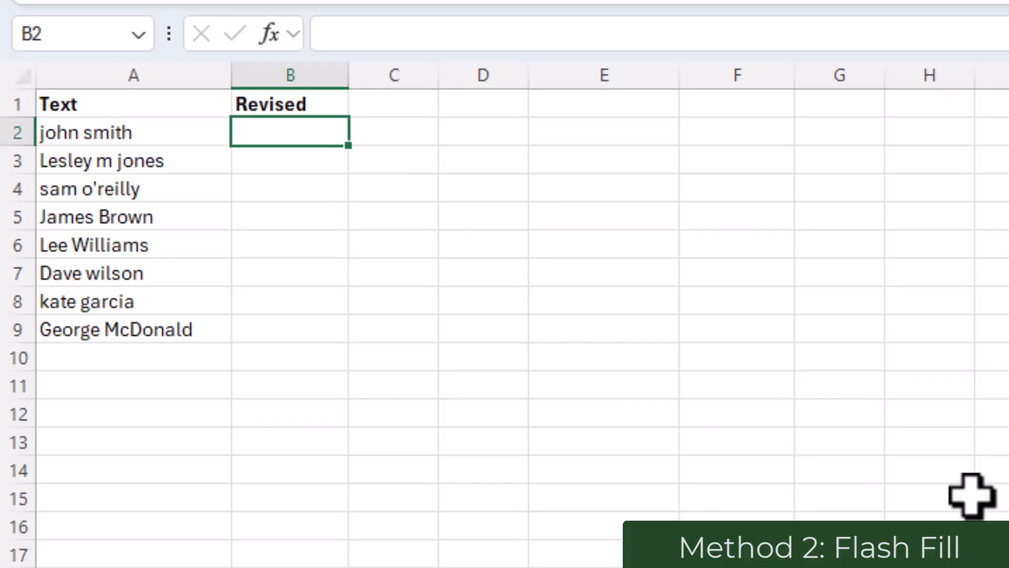
text(John Smit)
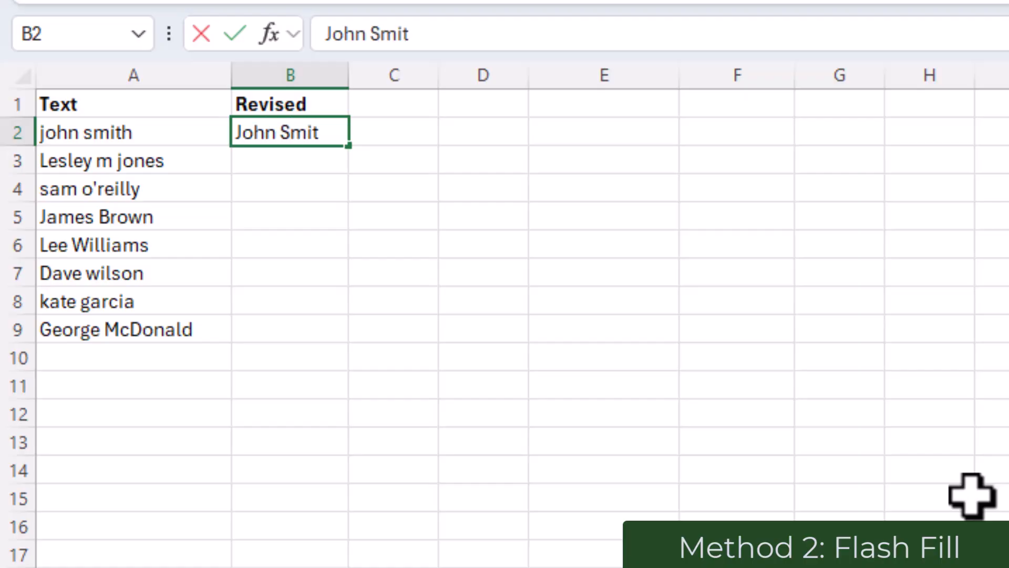
text(h)
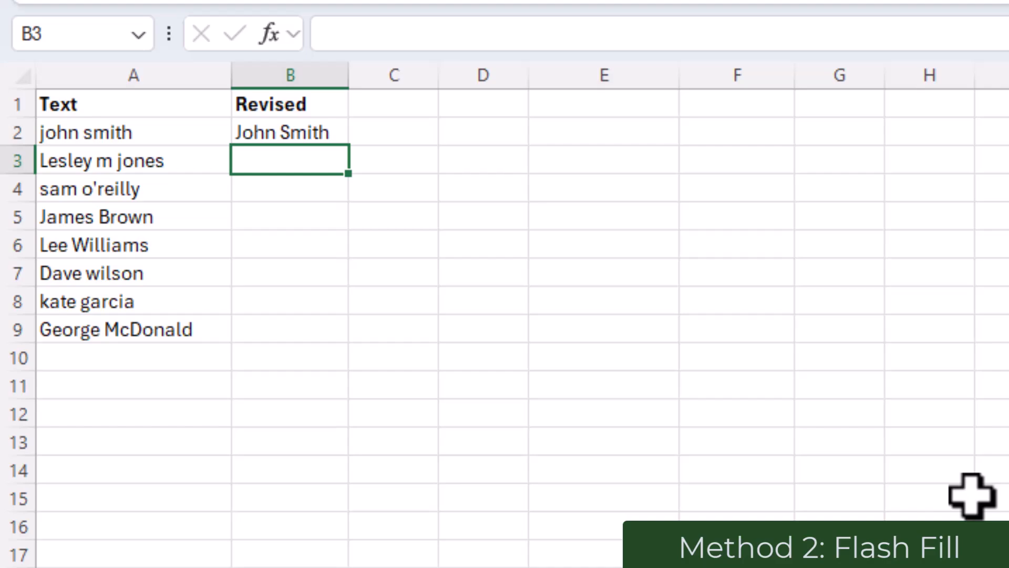
text(Lesley M Jones)
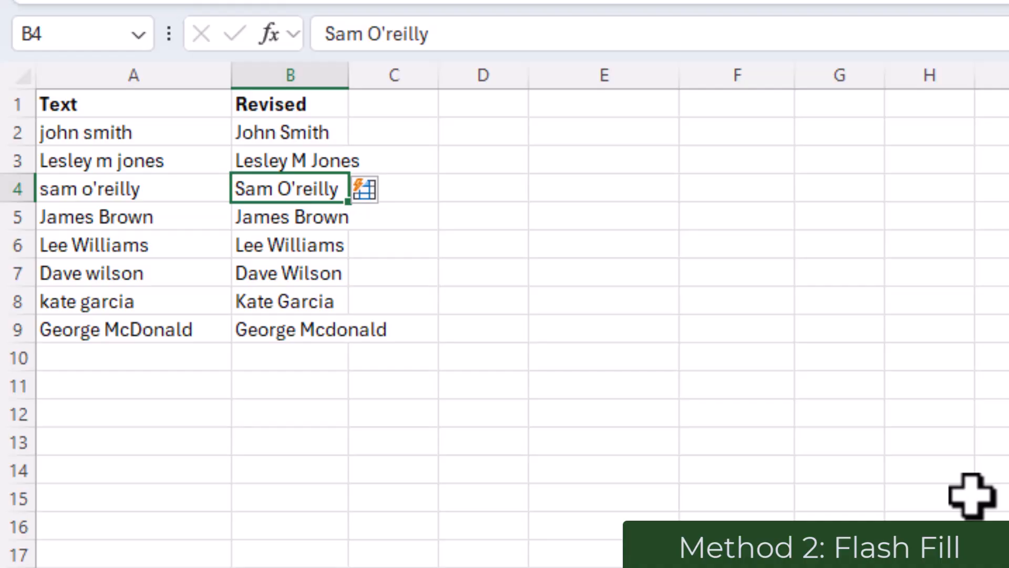
Flash Fill F3:F4 with Ctrl+E from the John Smith example in F2
text(L)
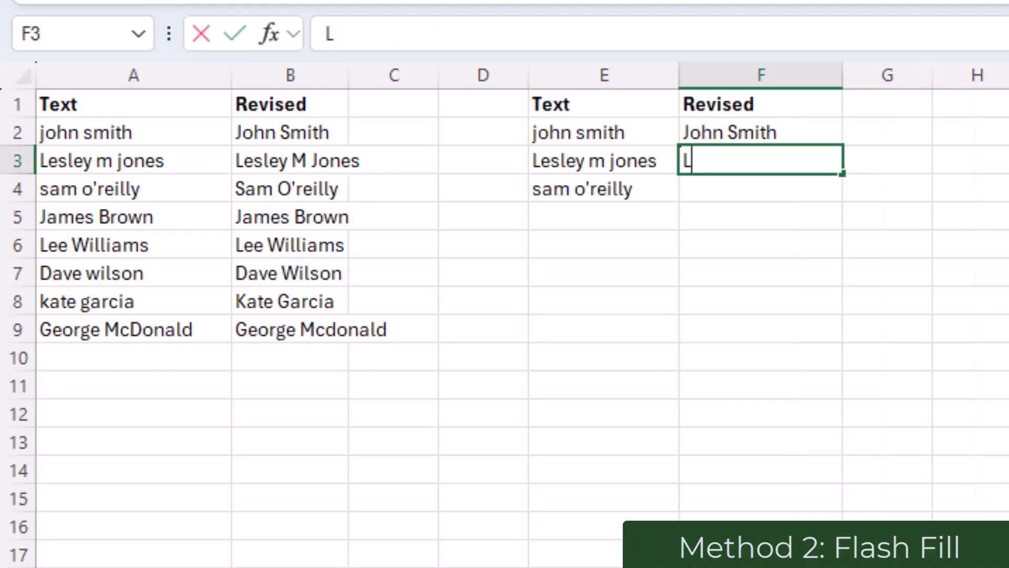
text(es)
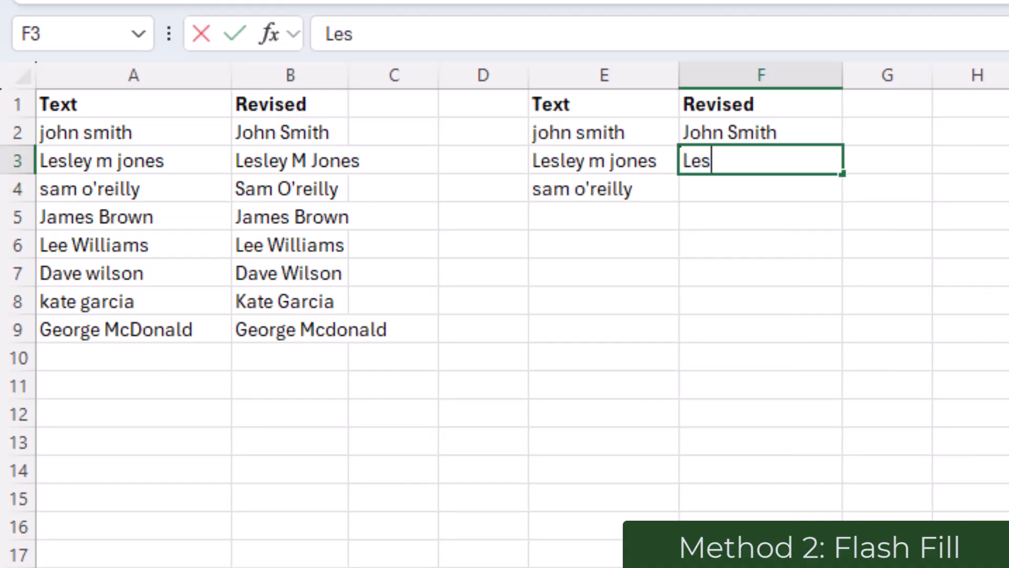
text(ley)
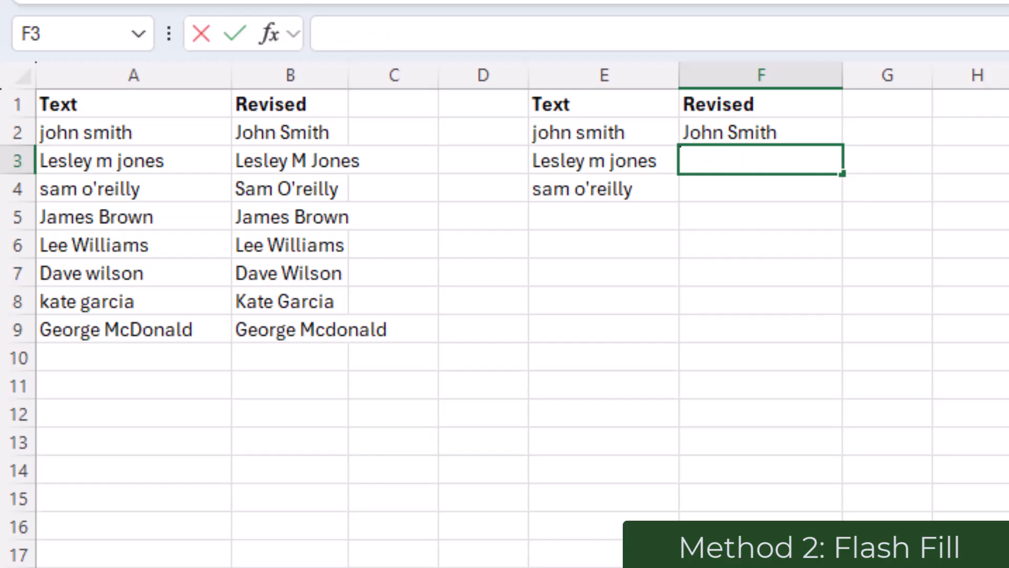
key(ctrl+e)
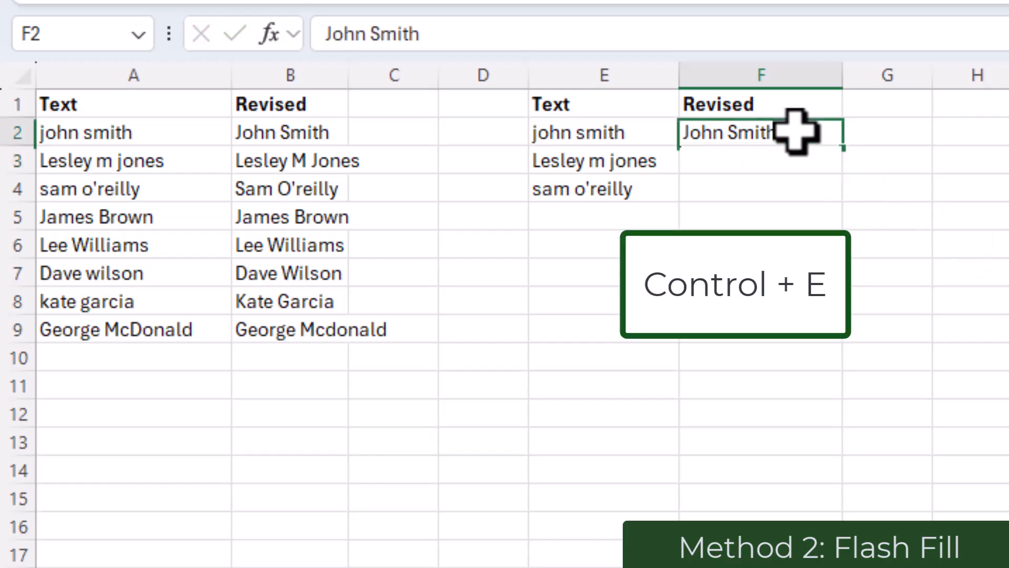
key(ctrl+e)
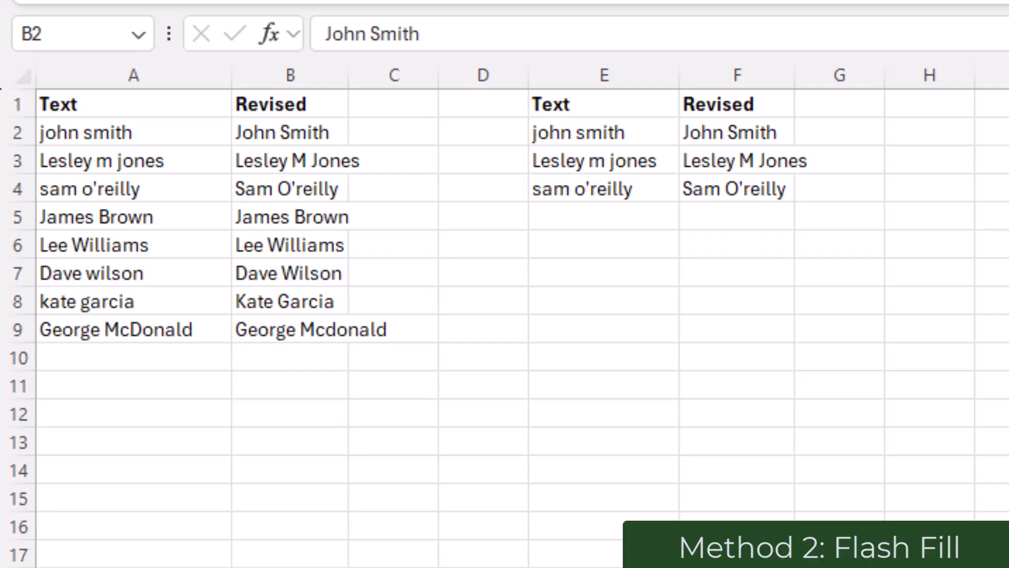
mouse_move(436, 343)
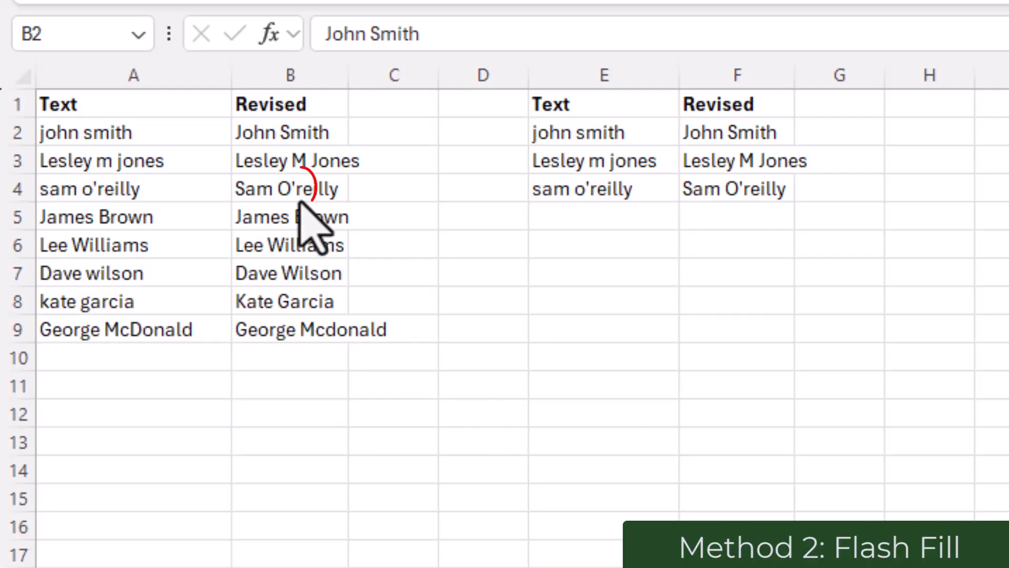
mouse_move(377, 409)
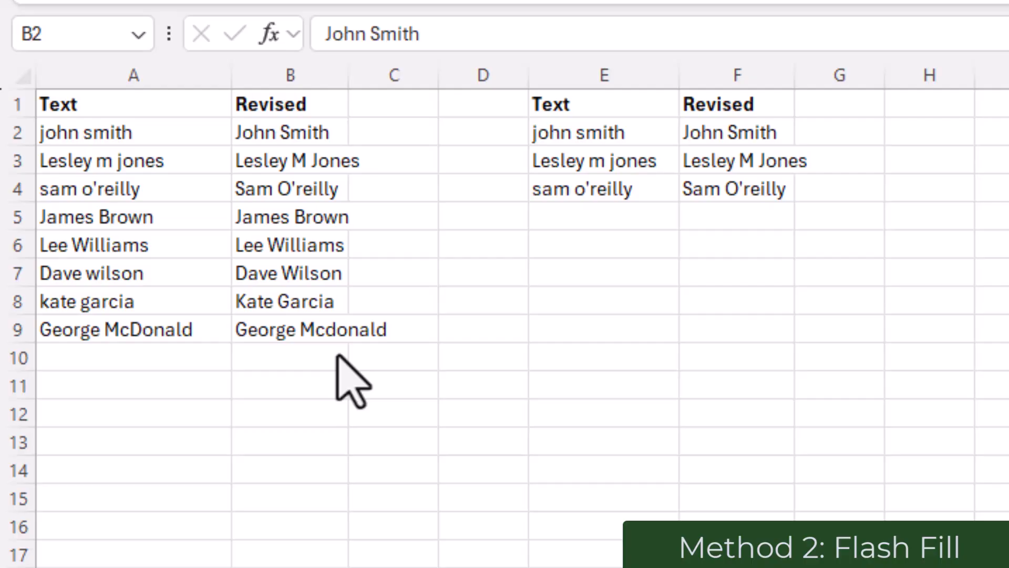
click(133, 329)
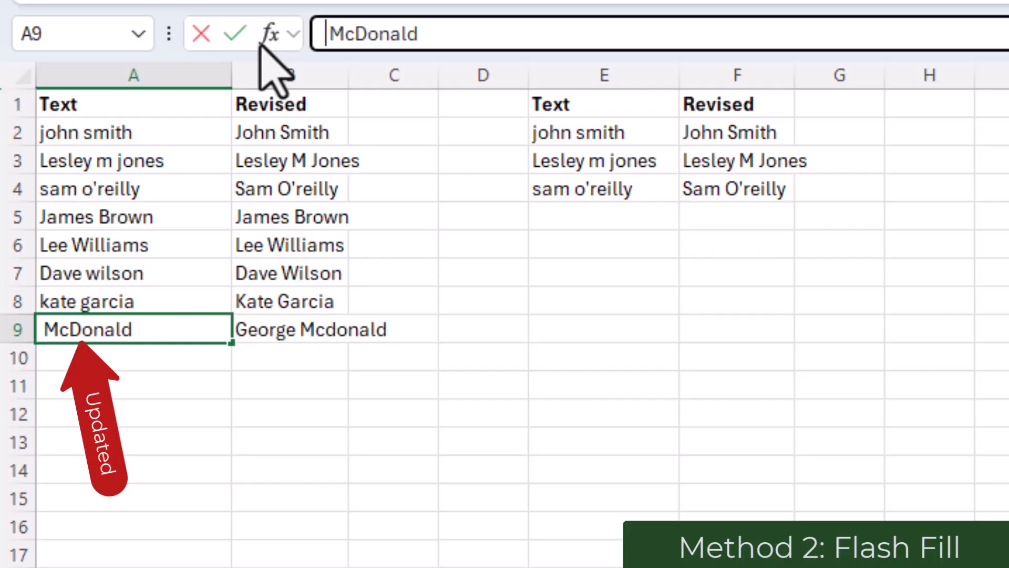
text(Stuart)
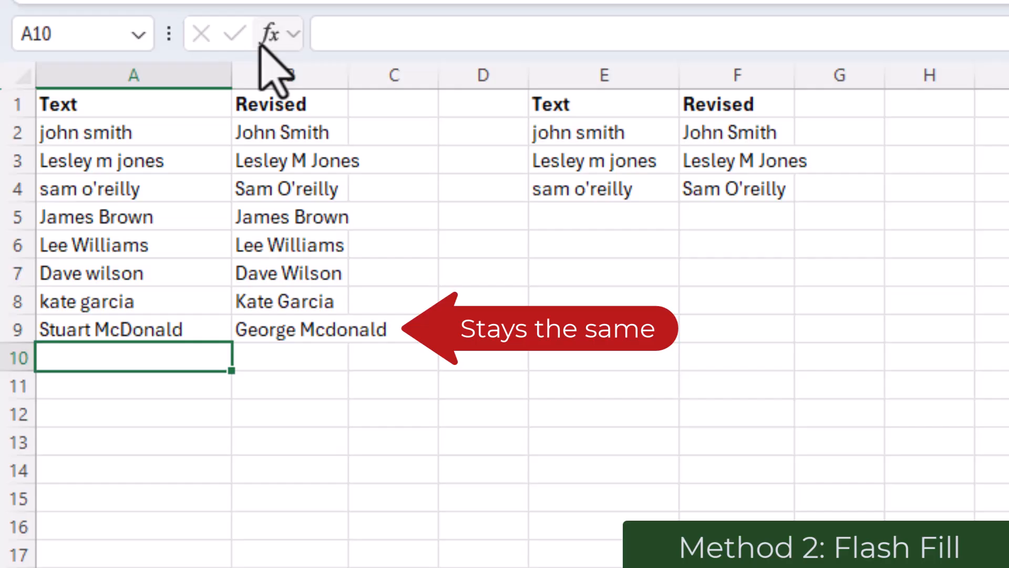
click(291, 329)
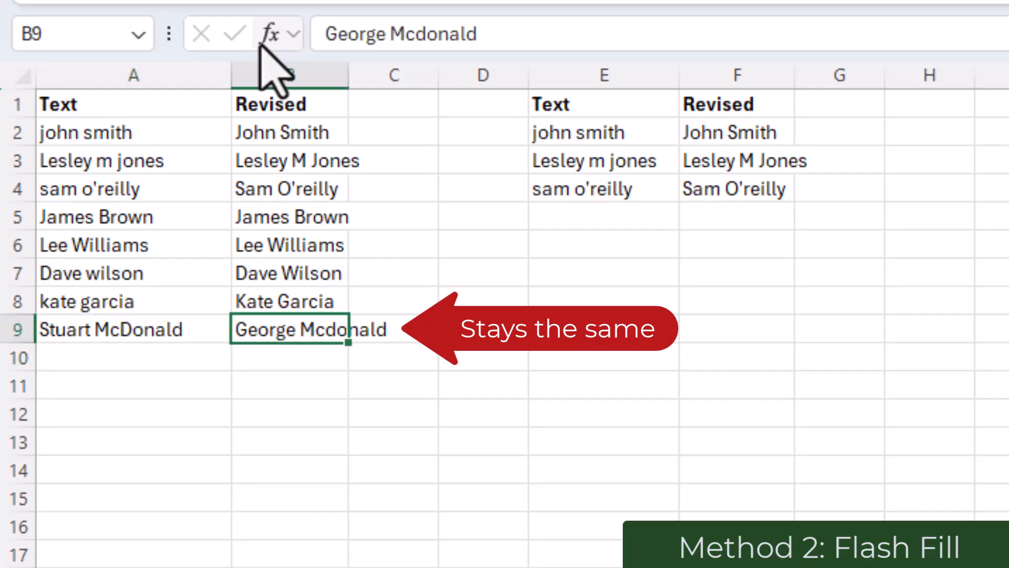
click(837, 526)
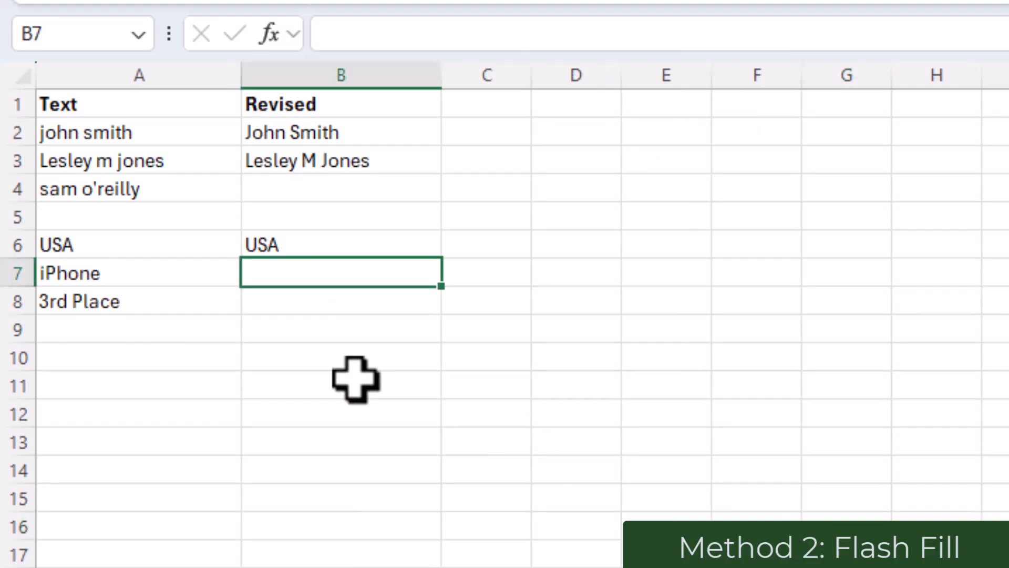
Enter iPhone in B7, keeping its original capitalisation
text(i)
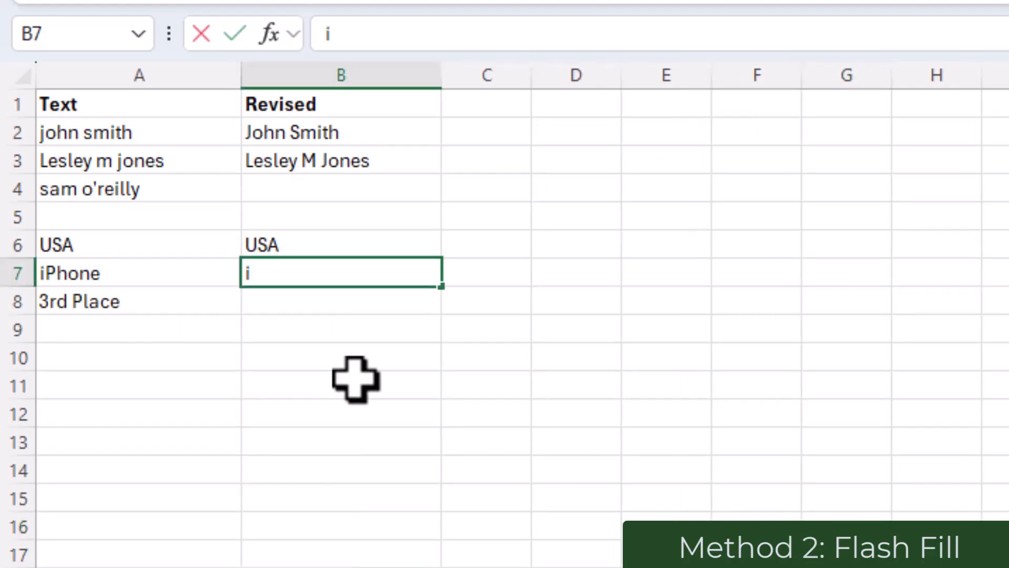
text(Phone)
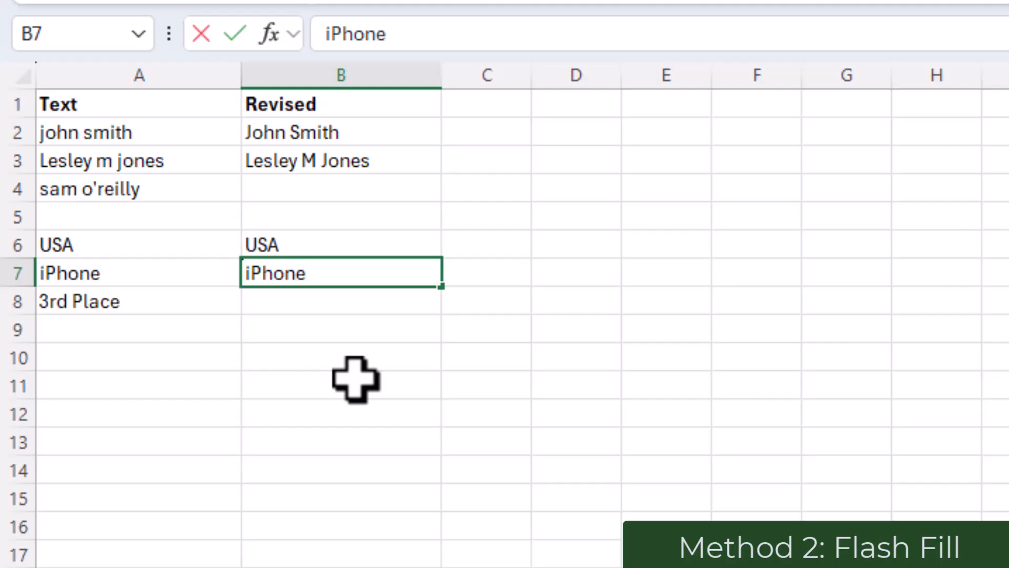
mouse_move(359, 325)
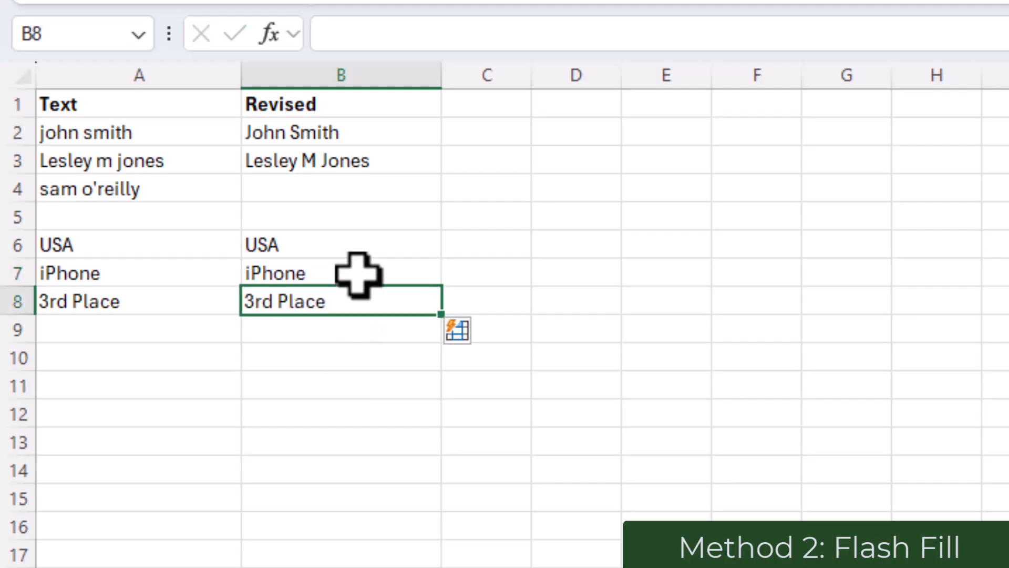
mouse_move(438, 485)
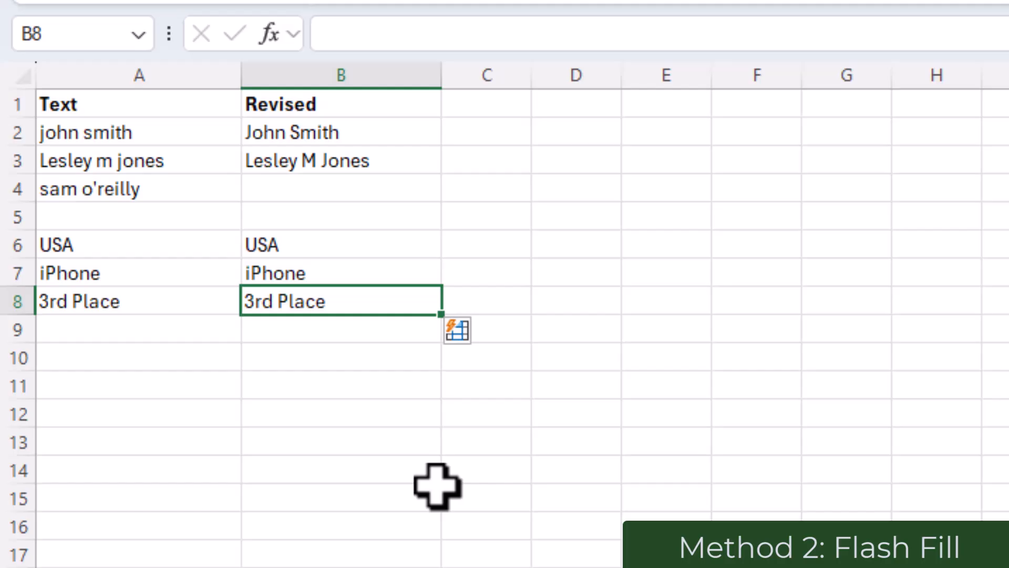